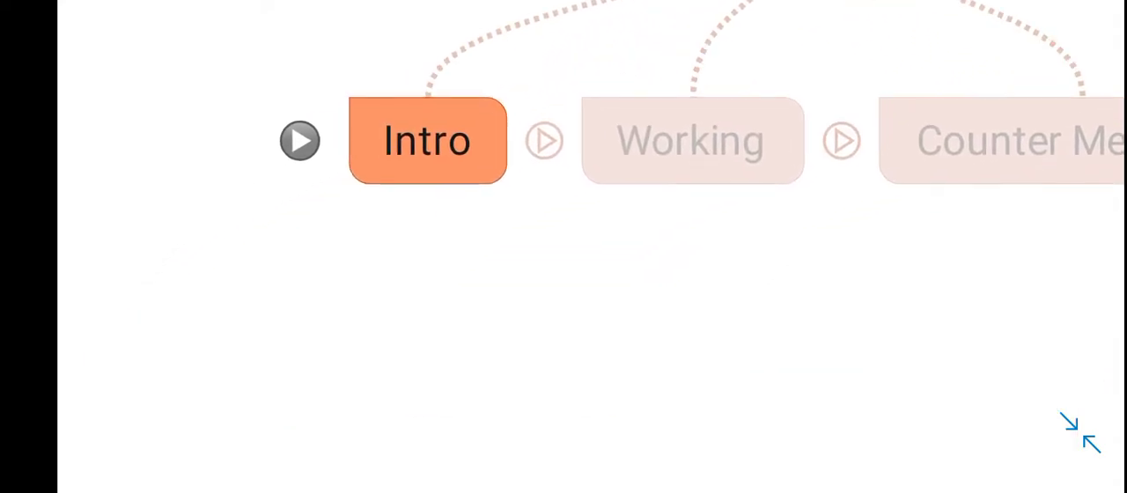
Advance to the Intro point on how long cryptographic operations take to complete.
left_click(299, 141)
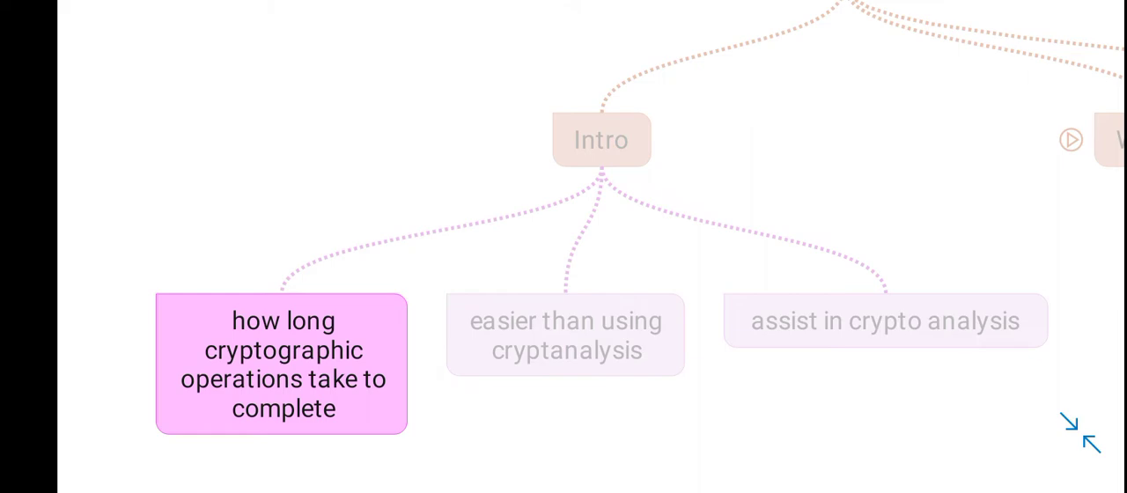
Advance through the remaining Intro points to the Working point on time taken to execute cryptographic algorithms.
left_click(566, 334)
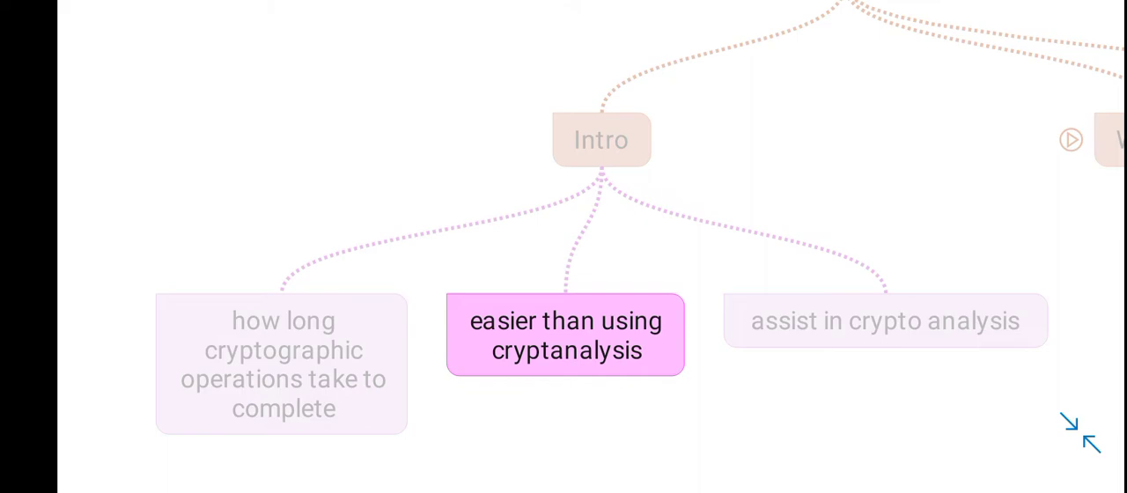
left_click(884, 320)
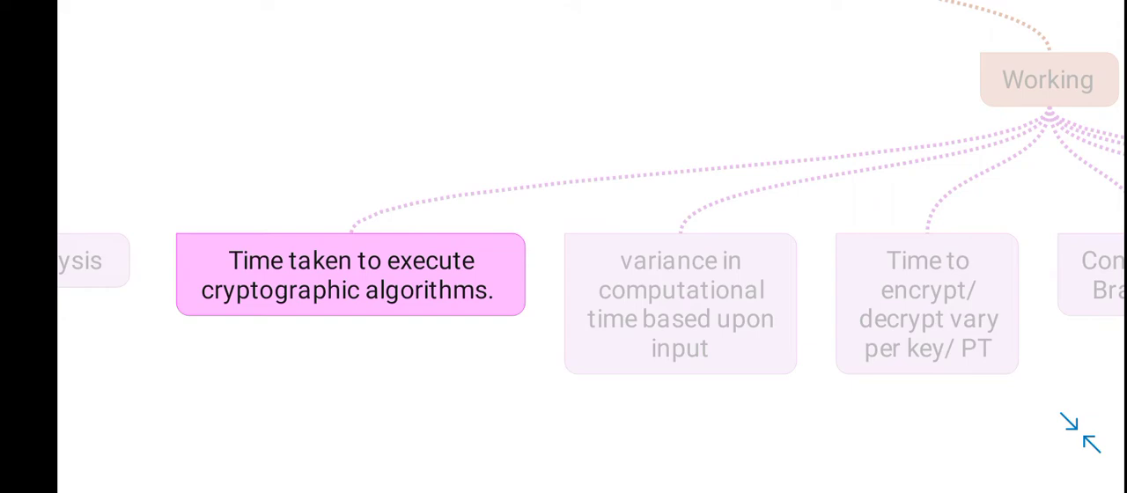
Advance through the Working points to the Counter Measures branch with its two sub-points.
left_click(680, 303)
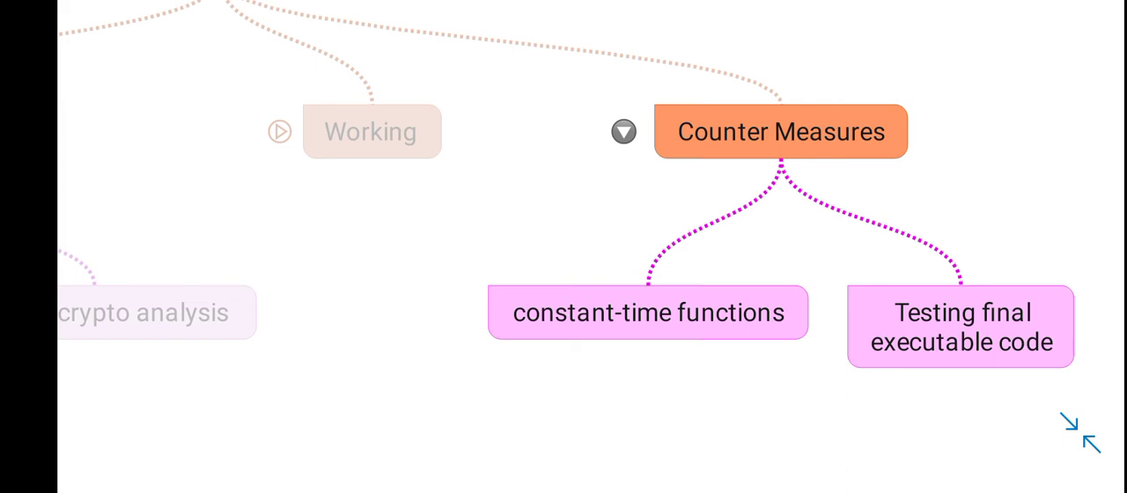
Advance to the final Counter Measures point, 'Testing final executable code'.
left_click(960, 327)
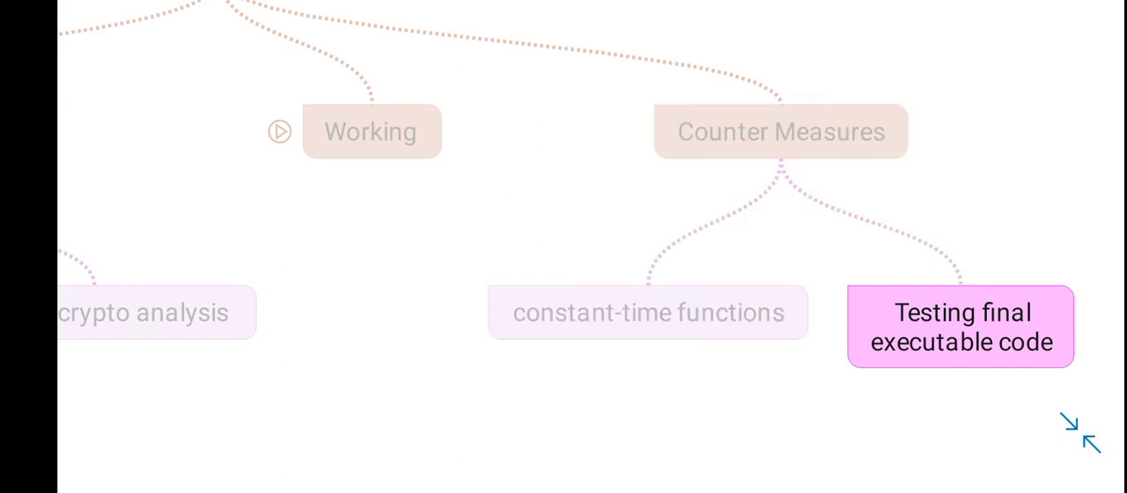